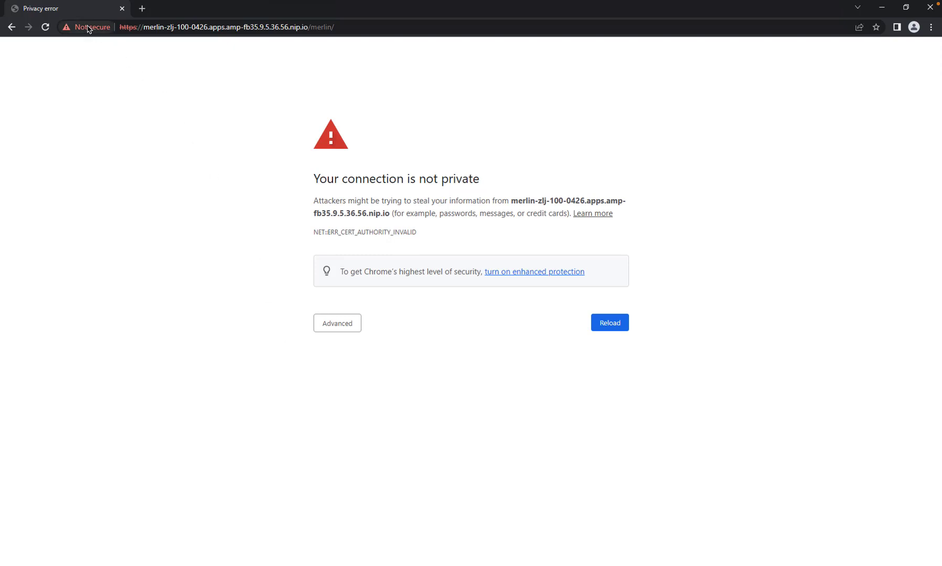
View the site's invalid certificate chain and select the ingress-operator root certificate.
left_click(89, 27)
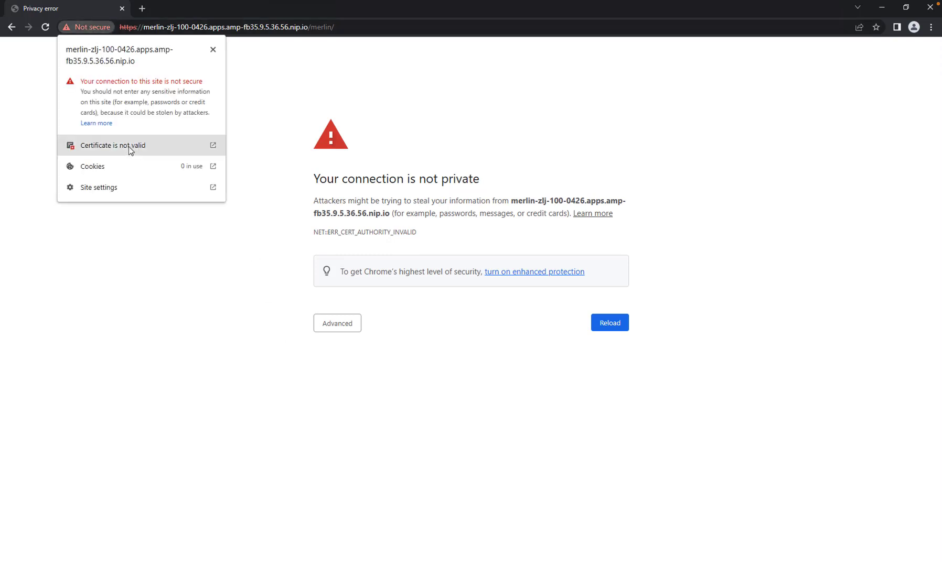
mouse_move(125, 151)
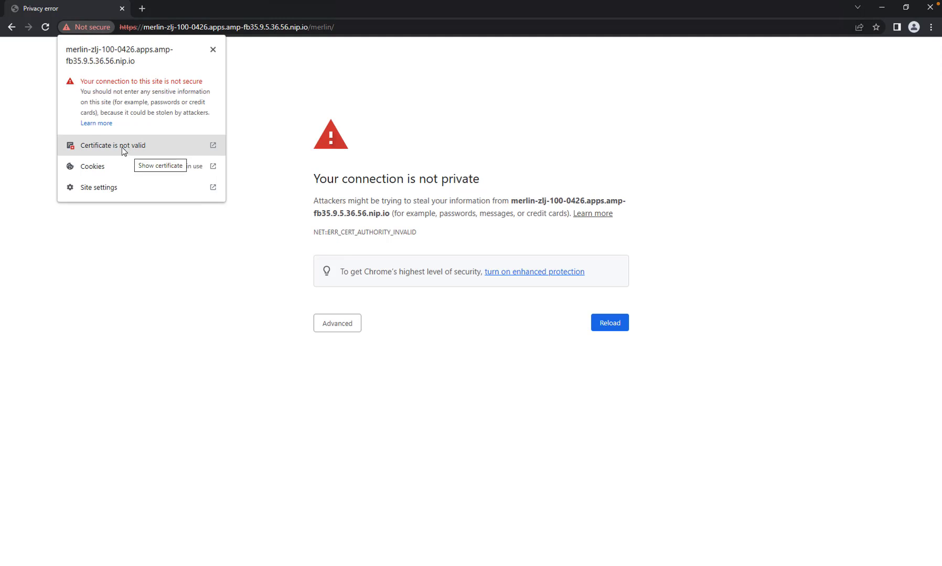
left_click(111, 145)
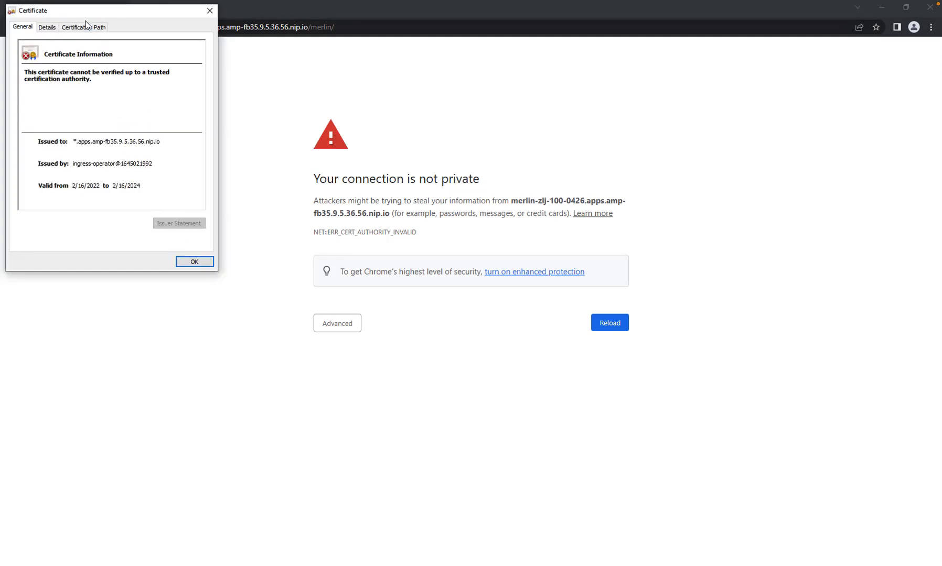
left_click(89, 27)
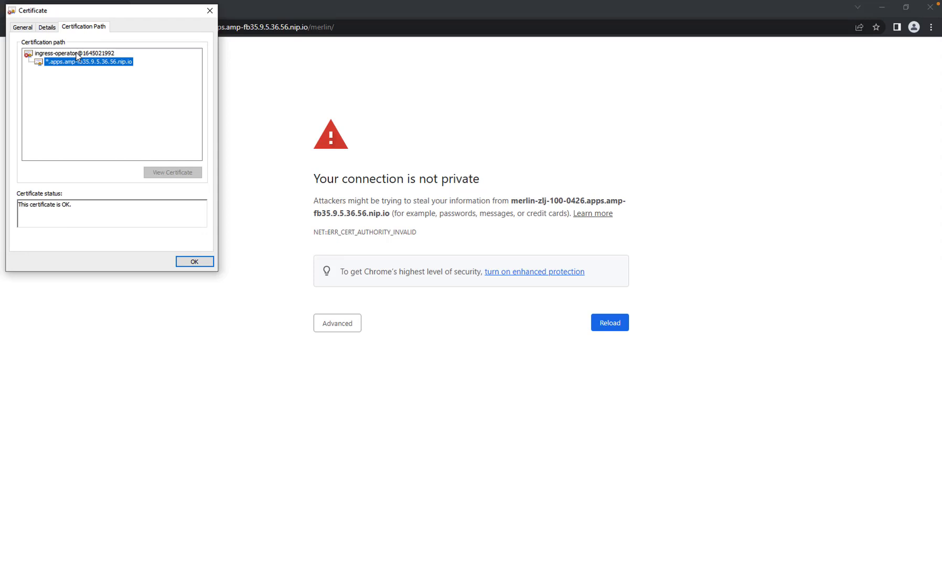
mouse_move(67, 71)
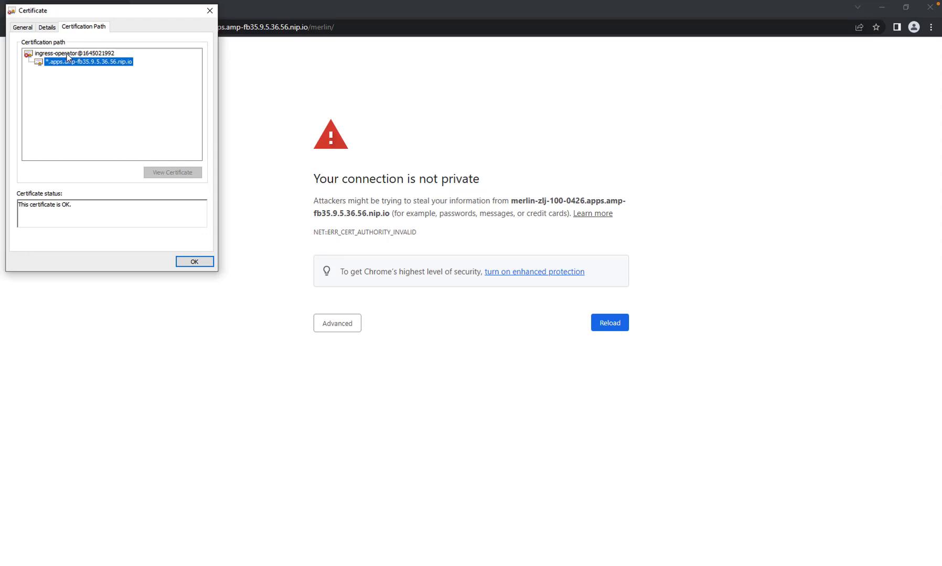
left_click(68, 53)
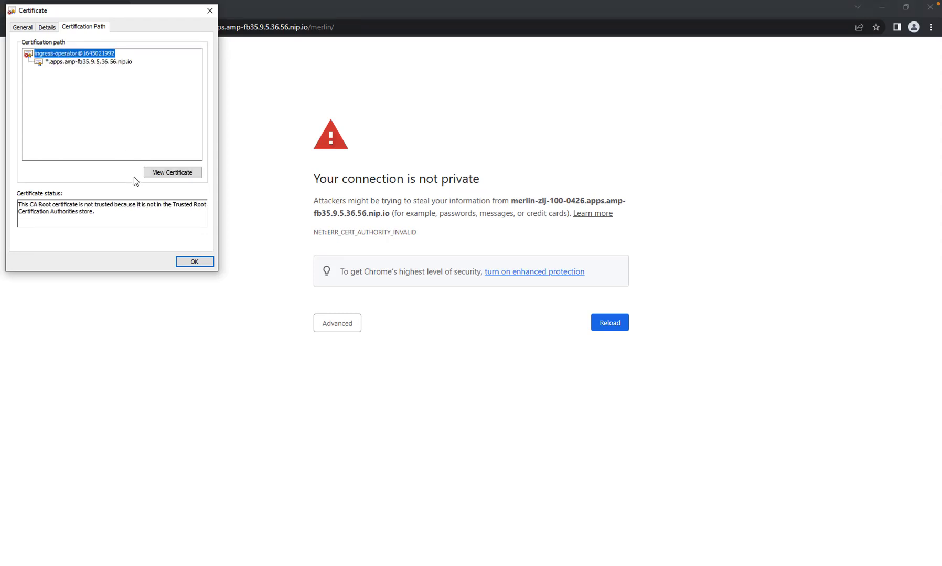
Export the ingress-operator root certificate as DER X.509 to merlin_ca.cer in Documents.
left_click(173, 172)
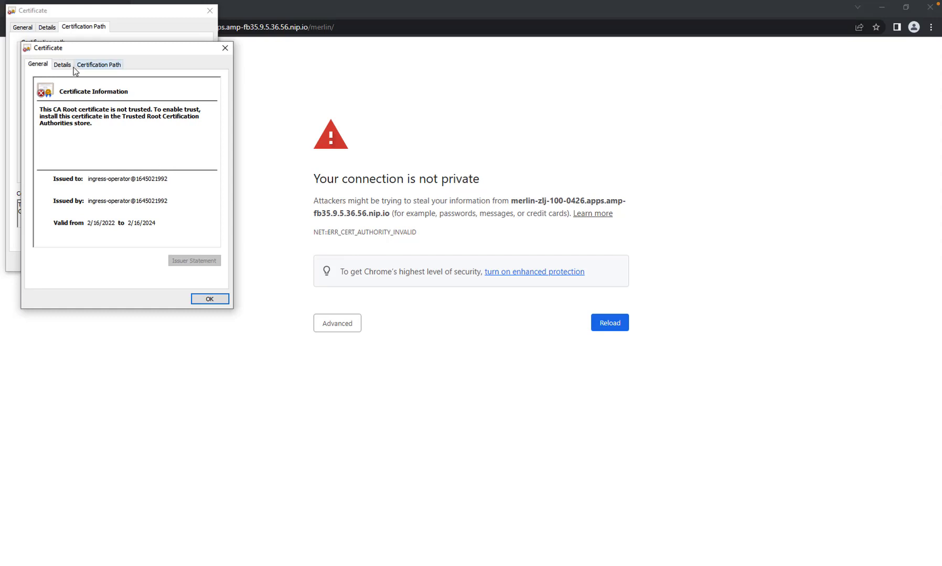
left_click(62, 63)
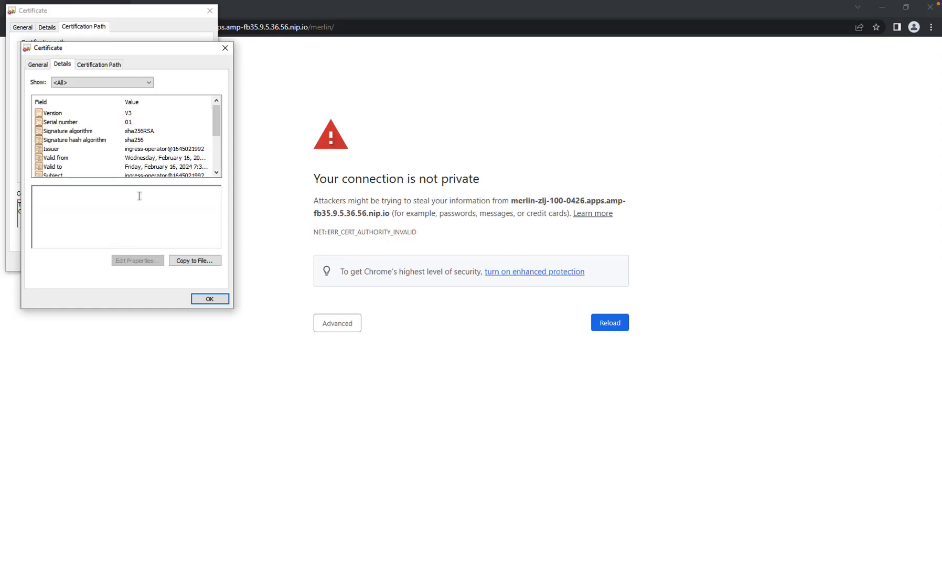
left_click(194, 260)
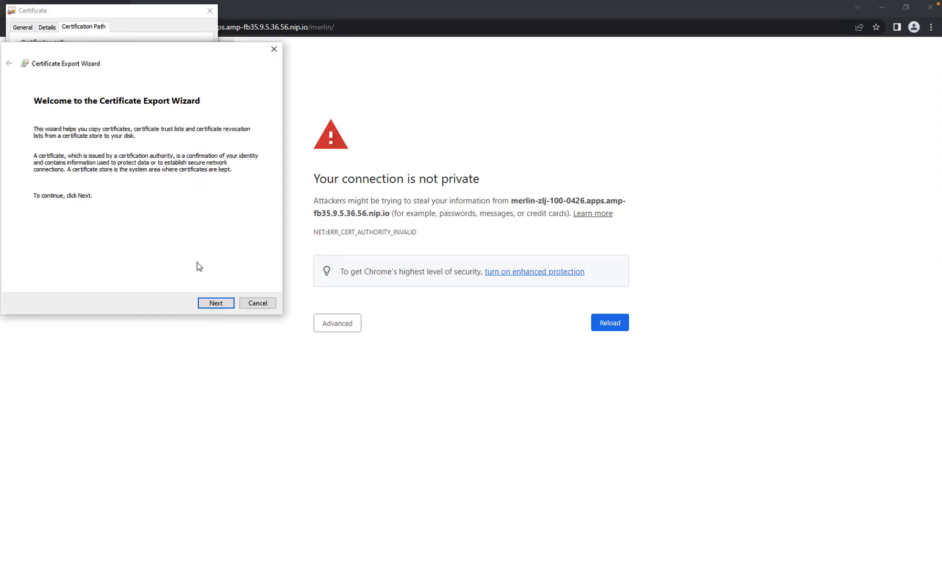
left_click(215, 303)
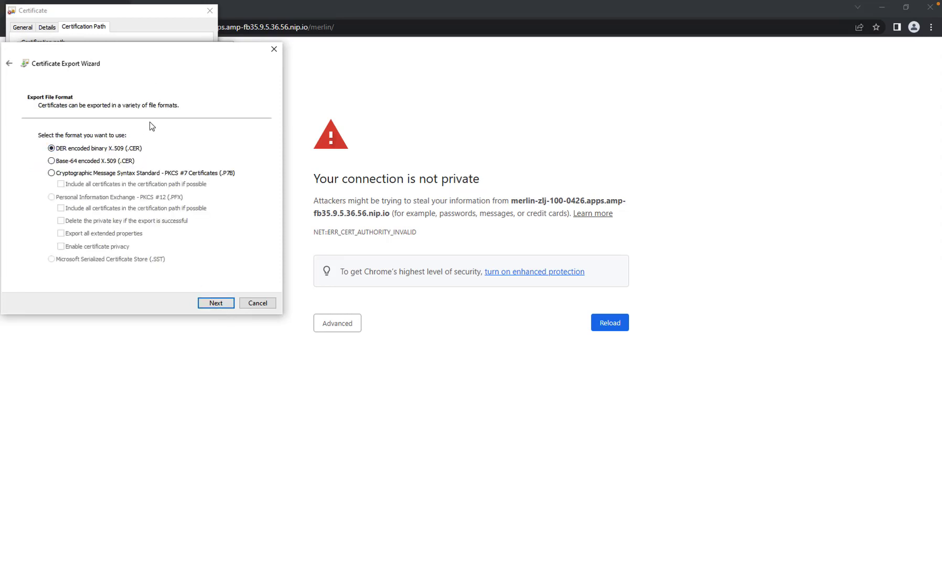
left_click(48, 148)
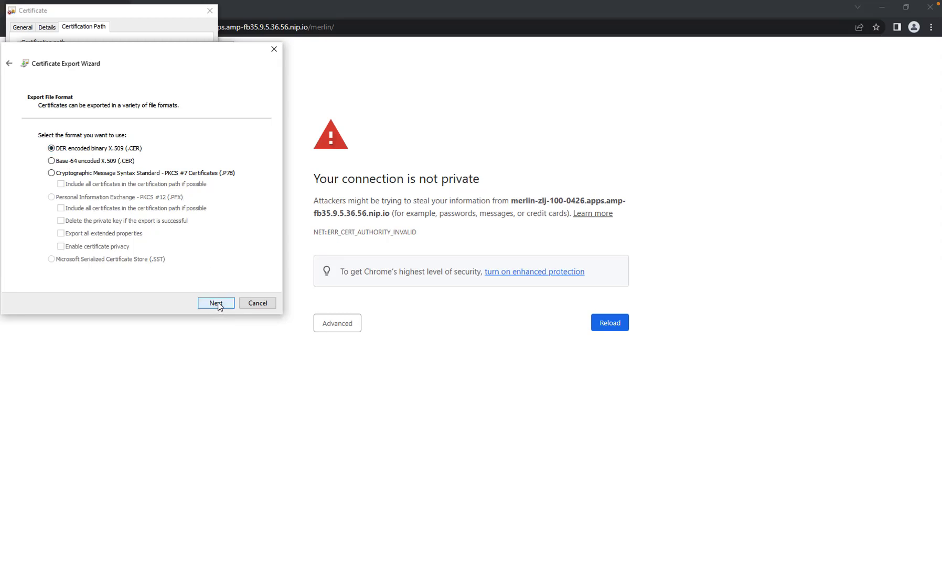
left_click(215, 303)
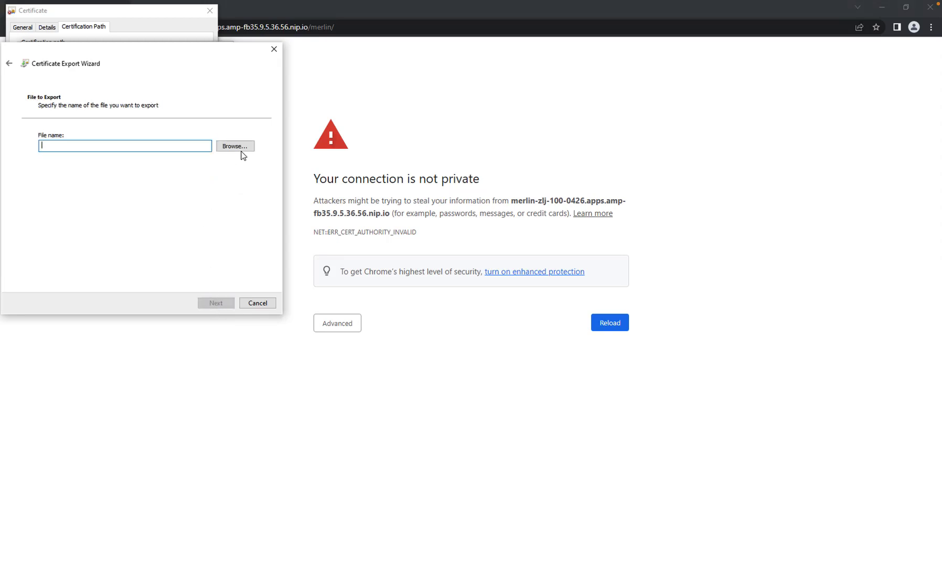
left_click(235, 146)
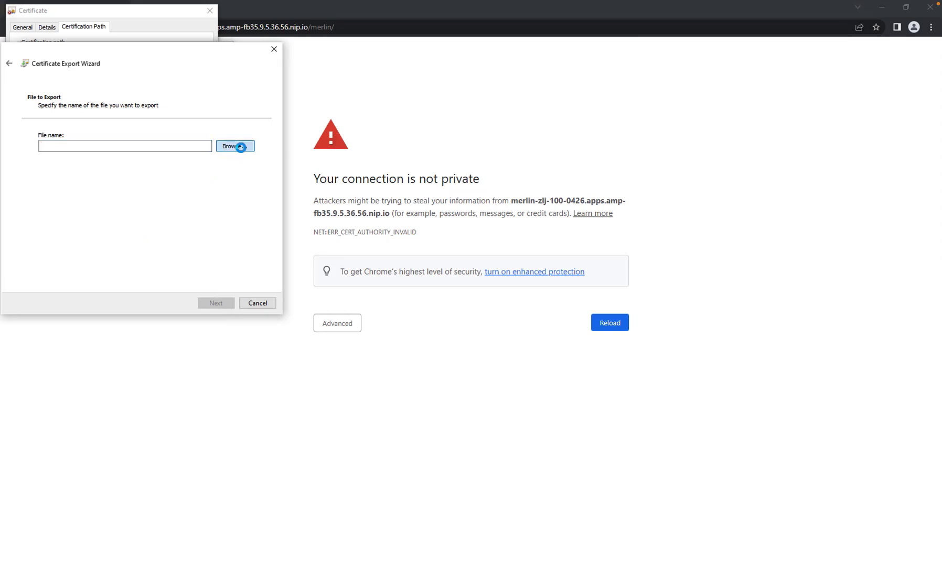
left_click(235, 146)
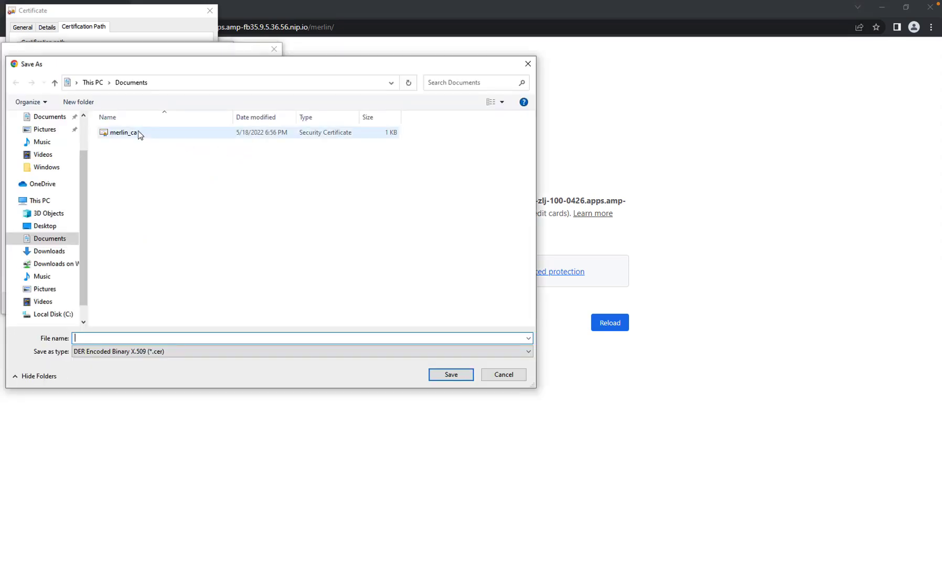
left_click(503, 375)
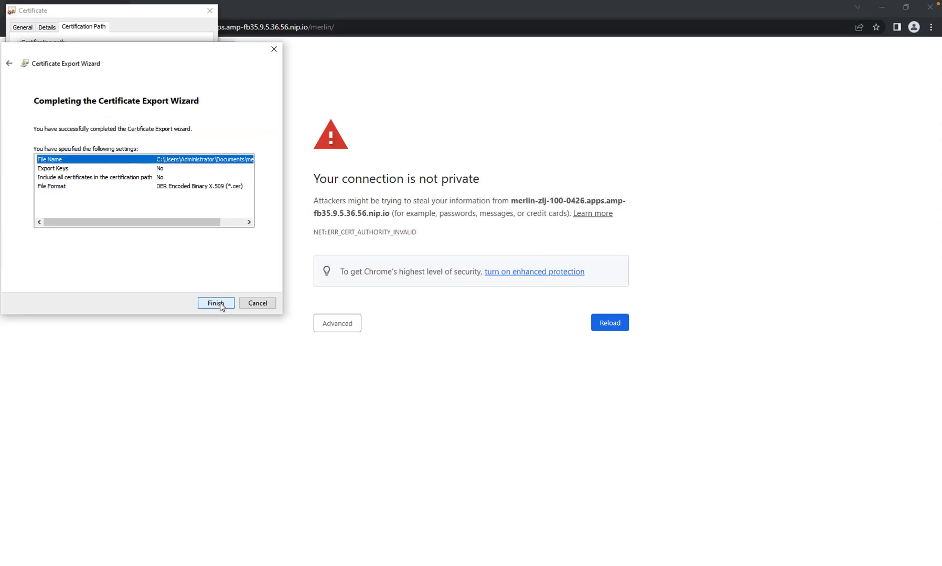
left_click(215, 303)
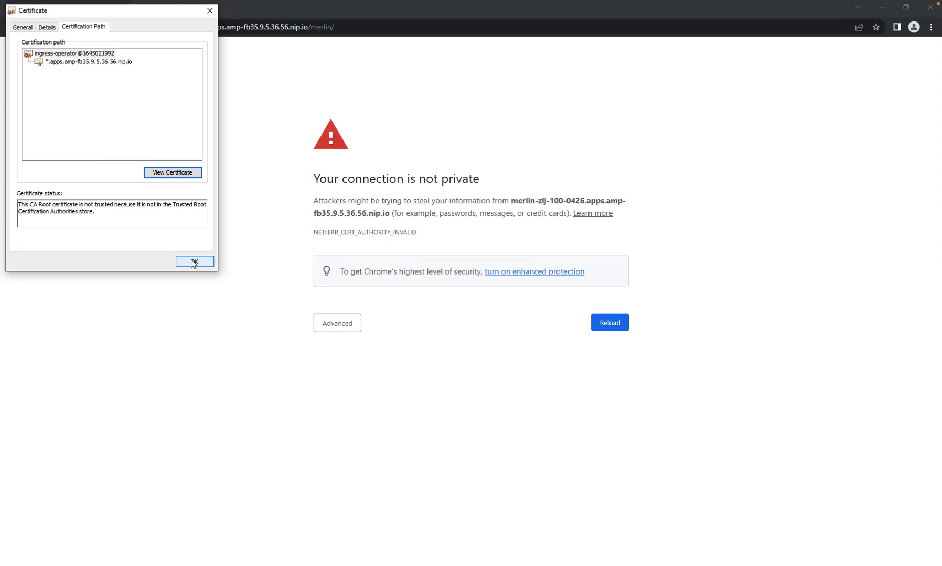
Close the certificate viewer and search Chrome settings for 'cert' to reach certificate management.
left_click(194, 261)
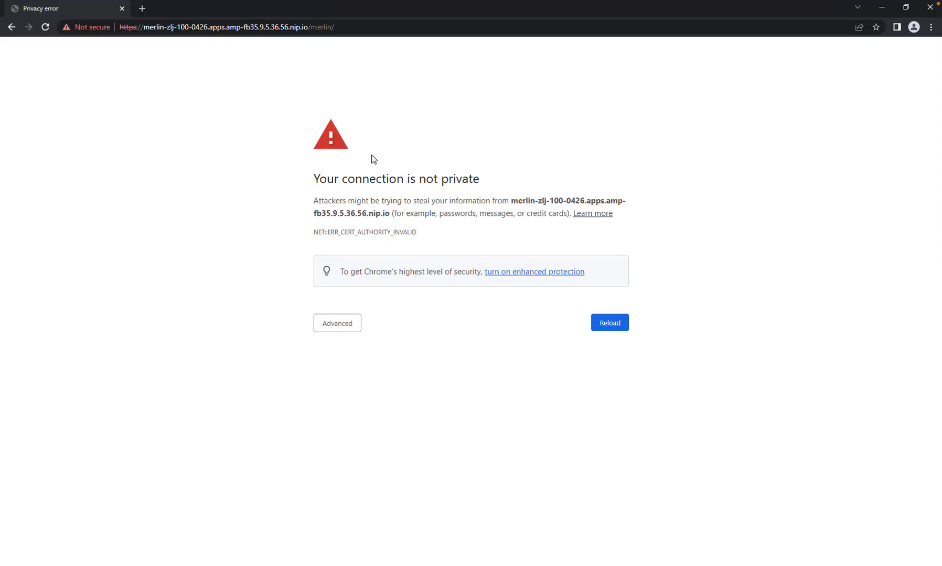
left_click(930, 27)
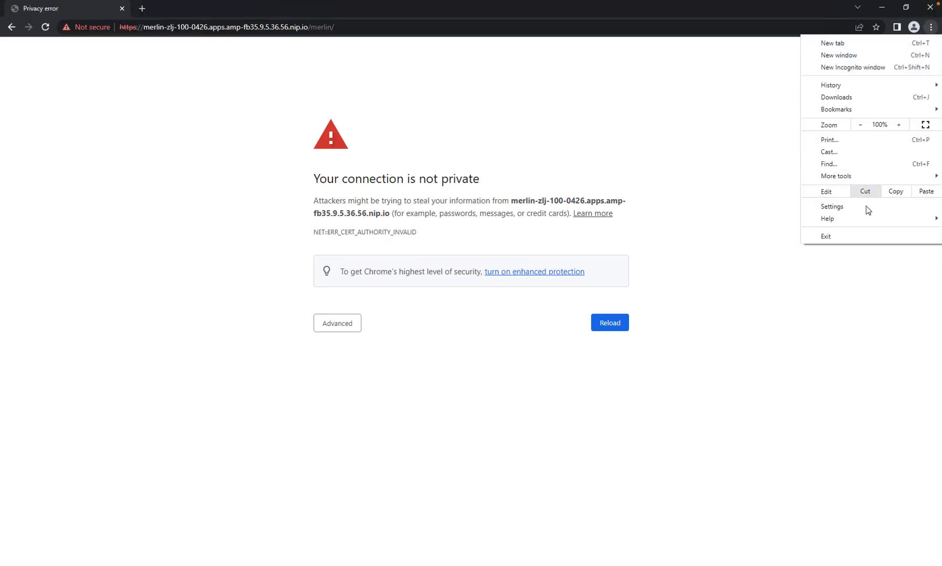
left_click(831, 206)
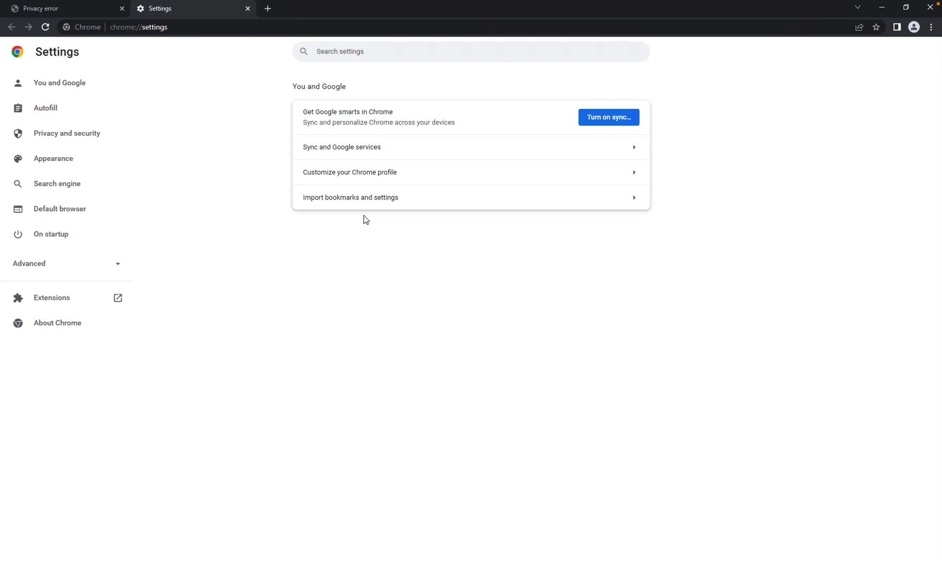
type("cert")
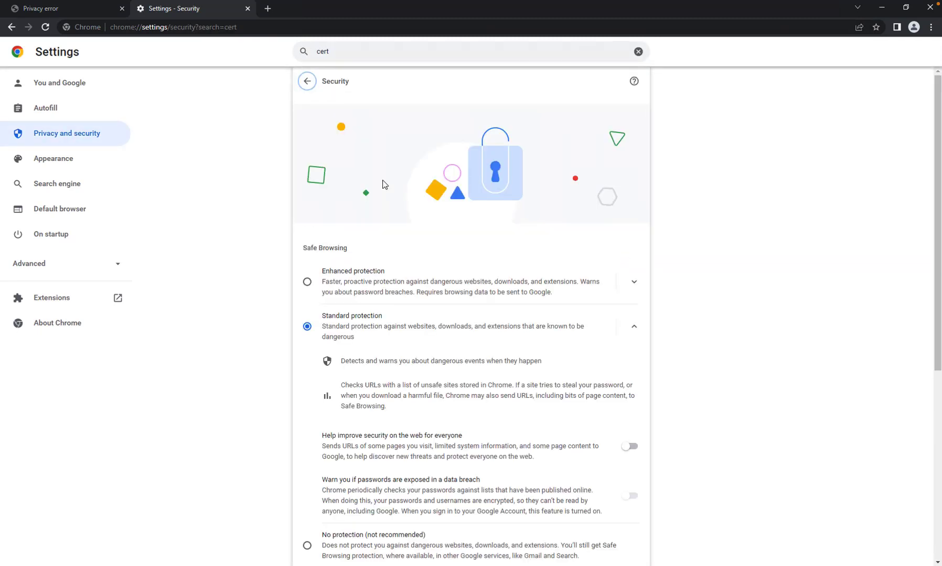
scroll("down", 3)
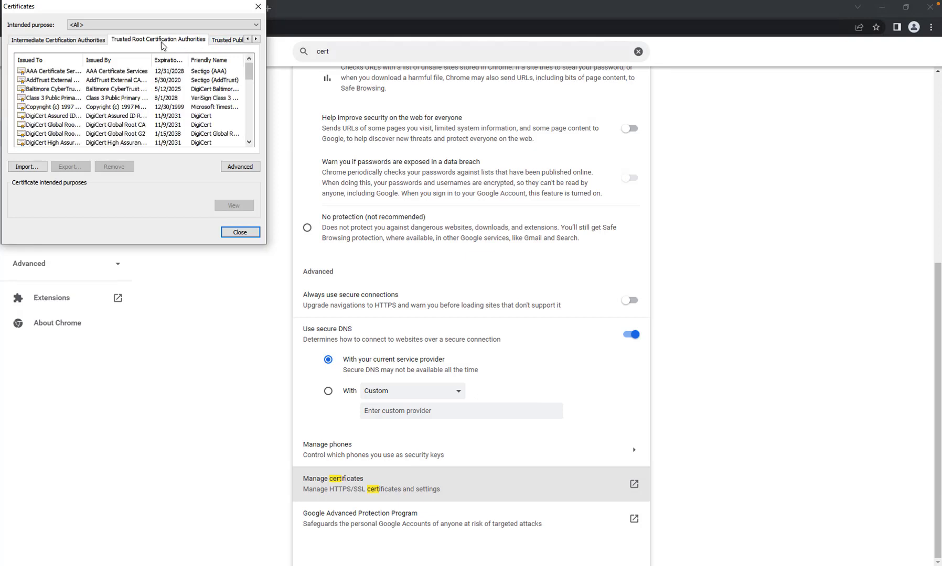
mouse_move(65, 168)
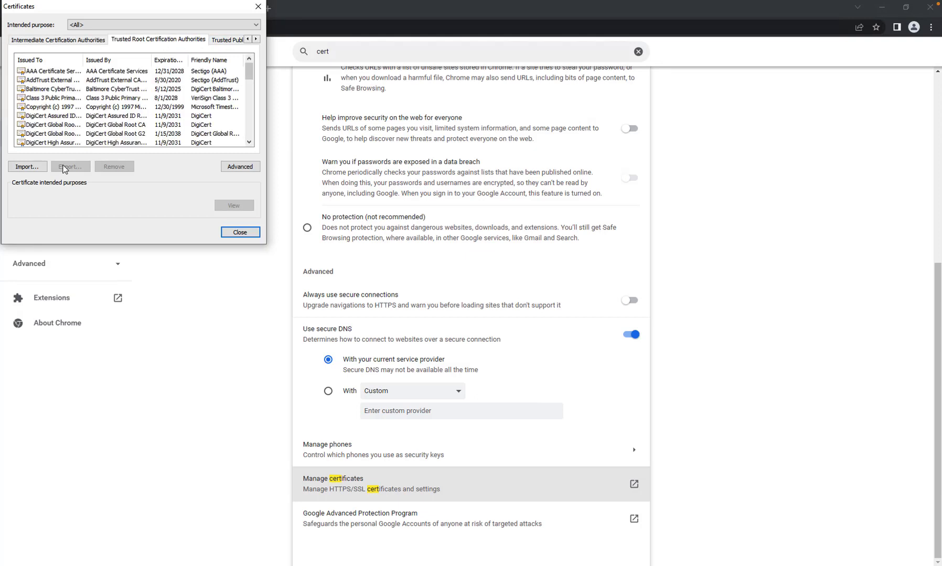
Import merlin_ca.cer into Trusted Root Certification Authorities, confirm the install warning, and close the manager.
left_click(27, 166)
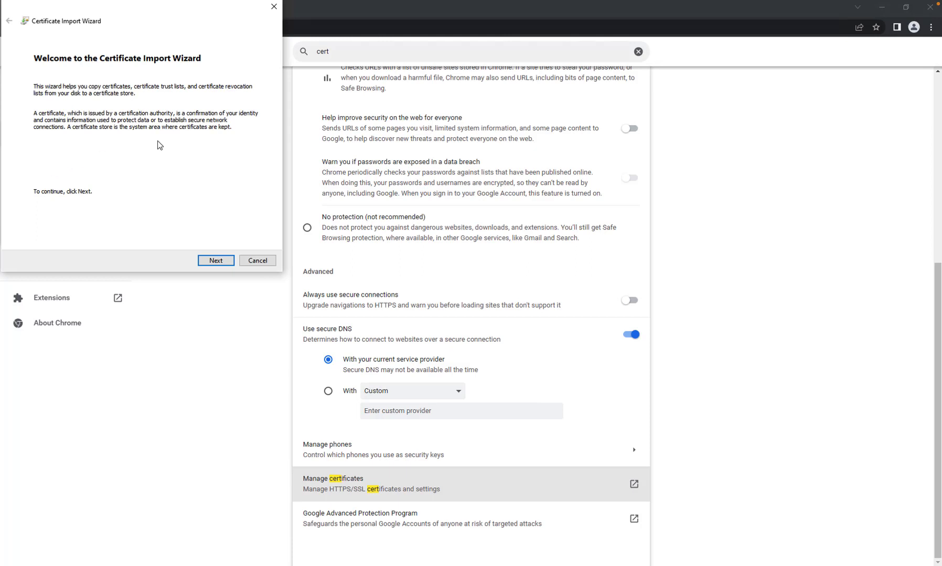
left_click(216, 261)
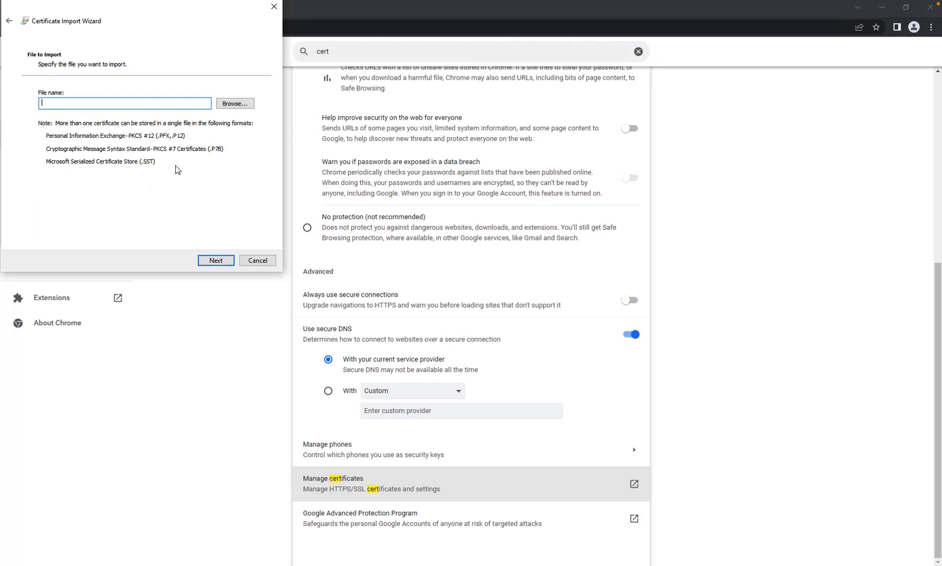
mouse_move(239, 114)
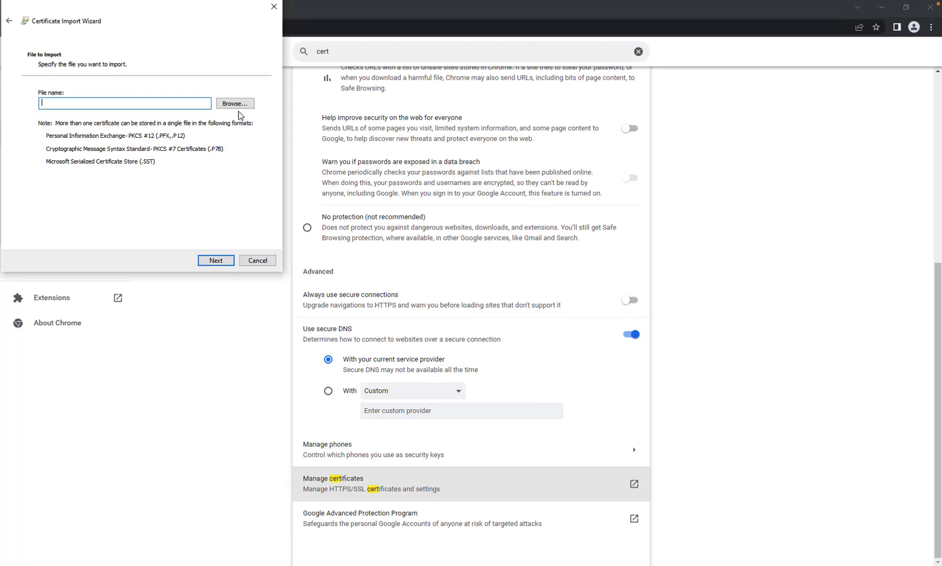
left_click(235, 103)
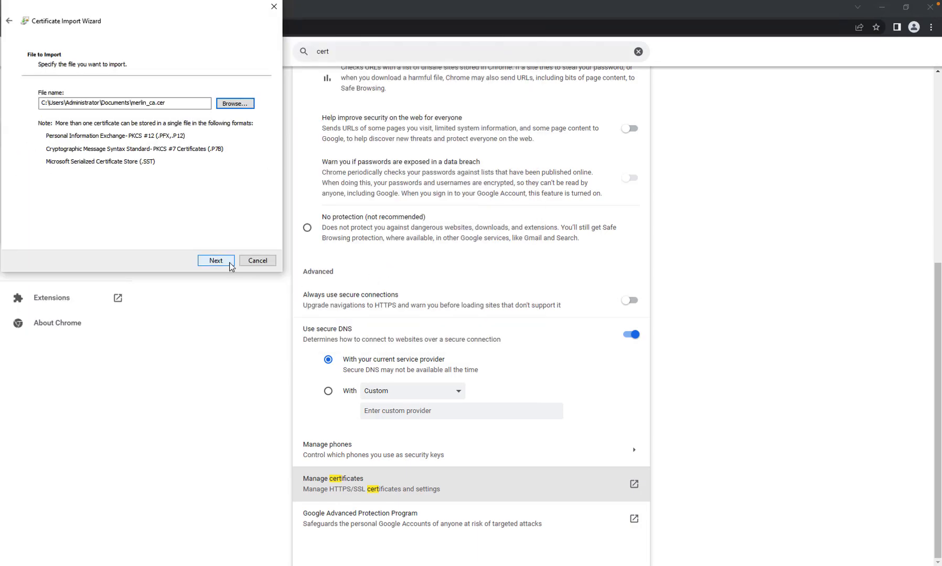
left_click(215, 261)
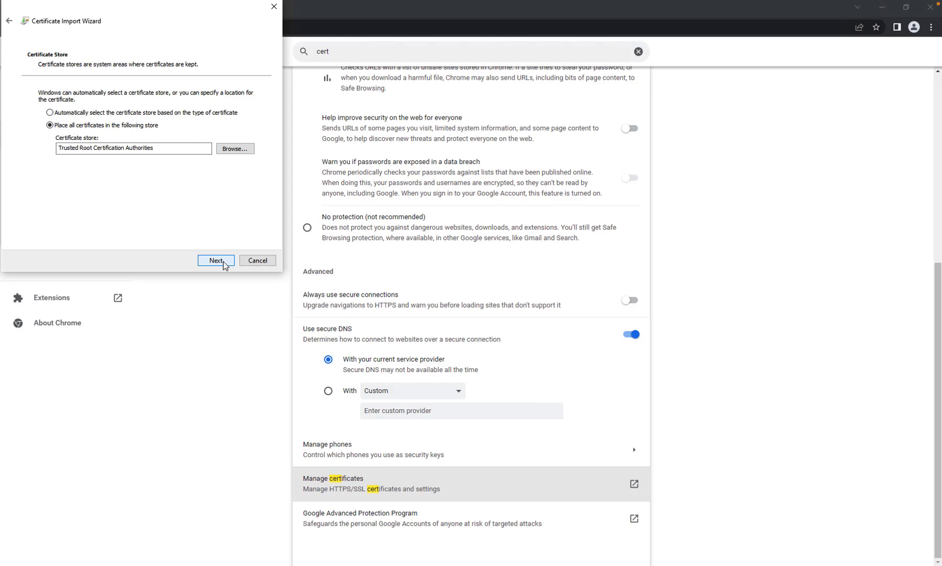
left_click(215, 261)
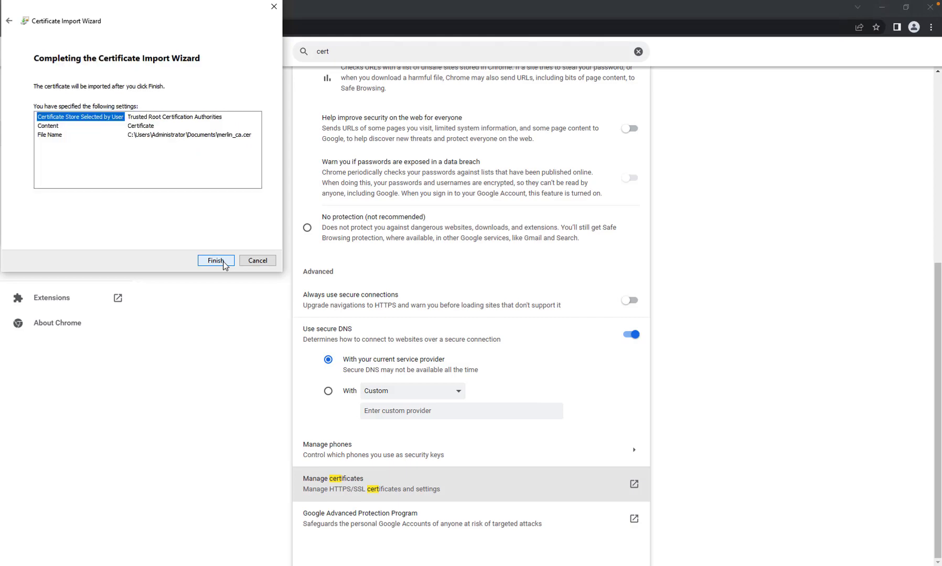
left_click(215, 261)
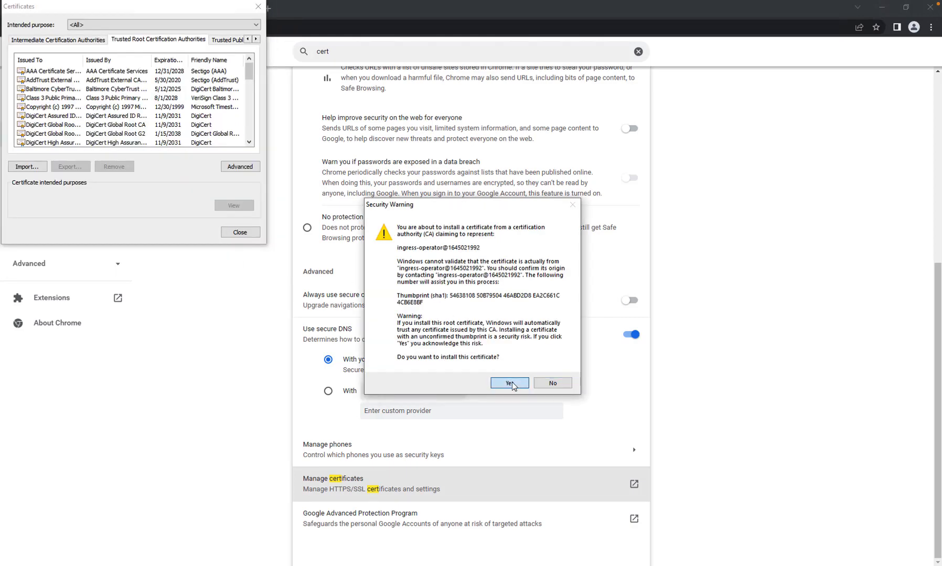
left_click(509, 383)
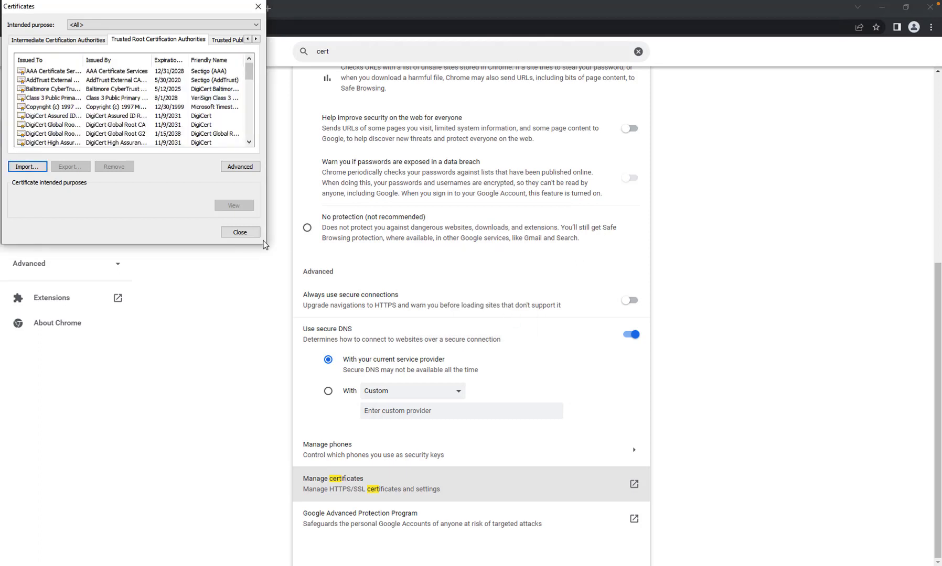
left_click(240, 232)
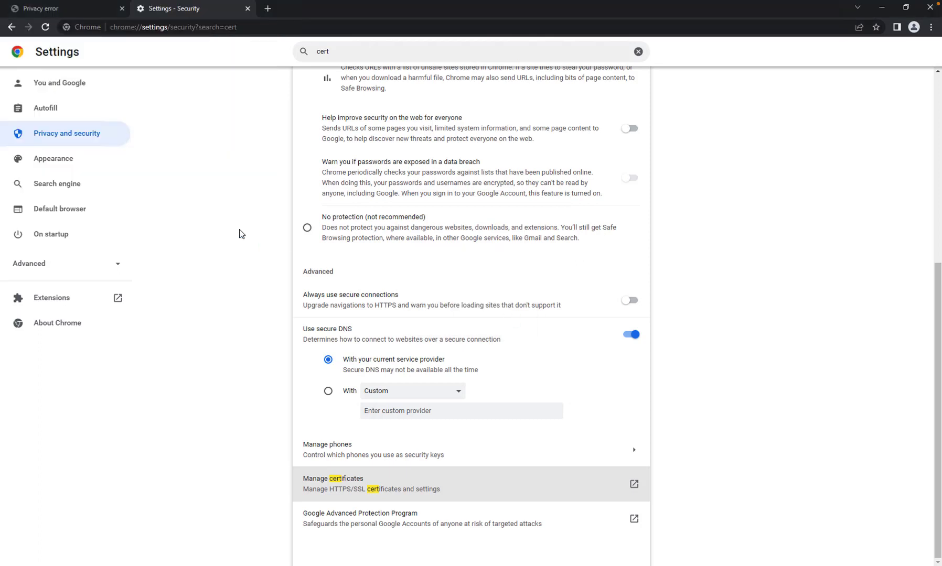
mouse_move(878, 131)
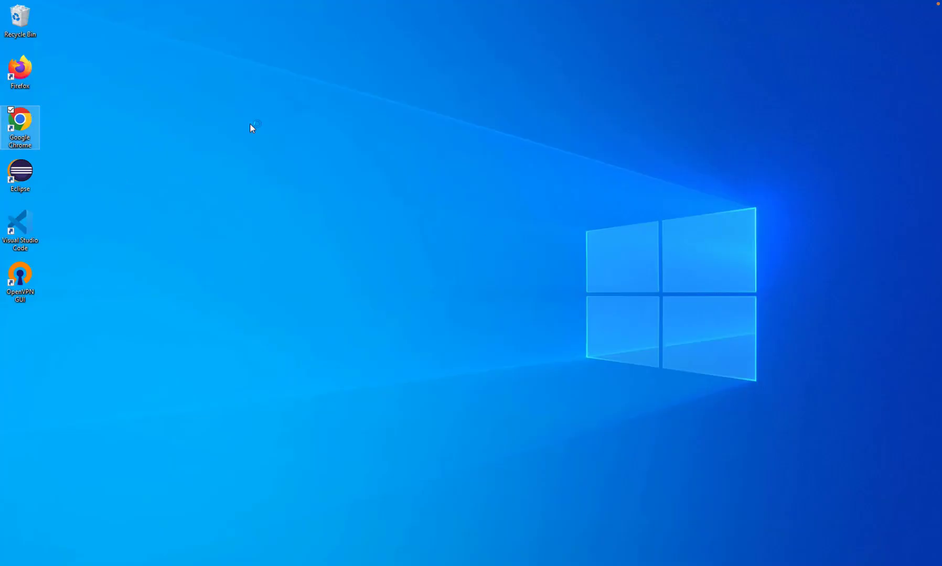
Relaunch Google Chrome from its desktop shortcut.
double_click(21, 120)
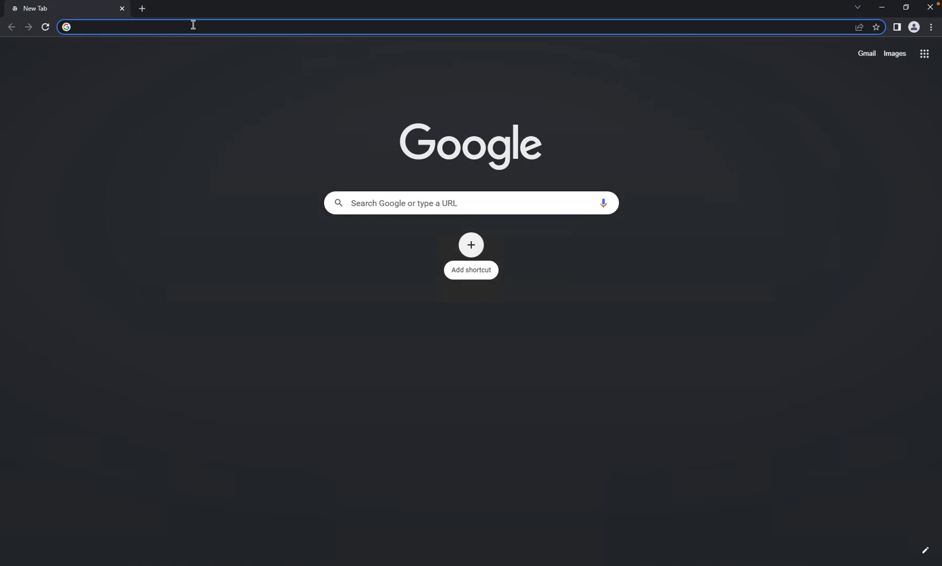